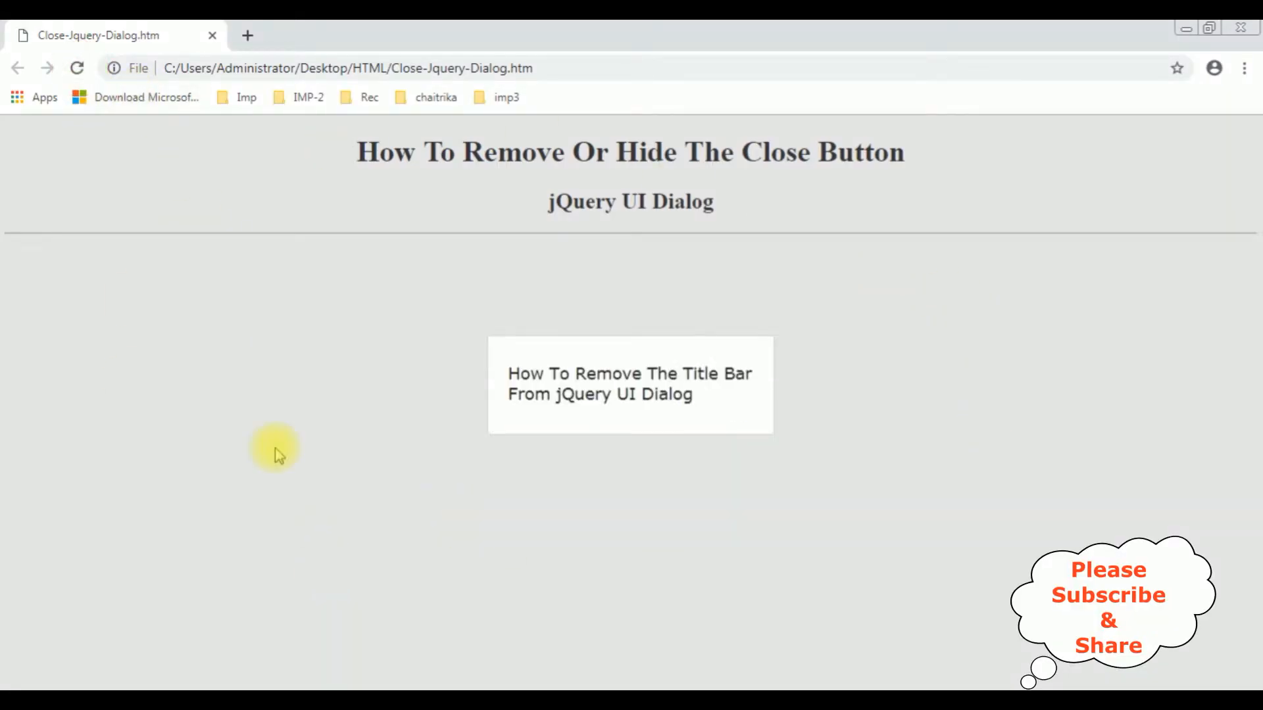
mouse_move(538, 435)
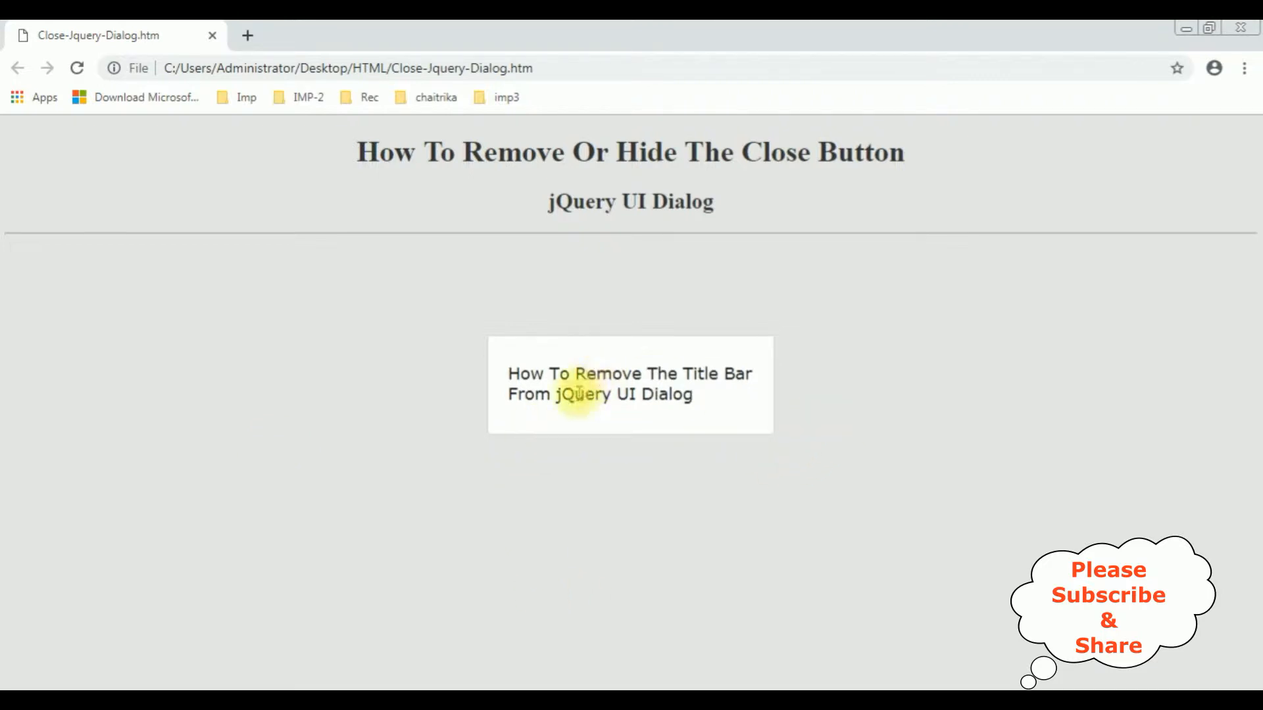
mouse_move(825, 423)
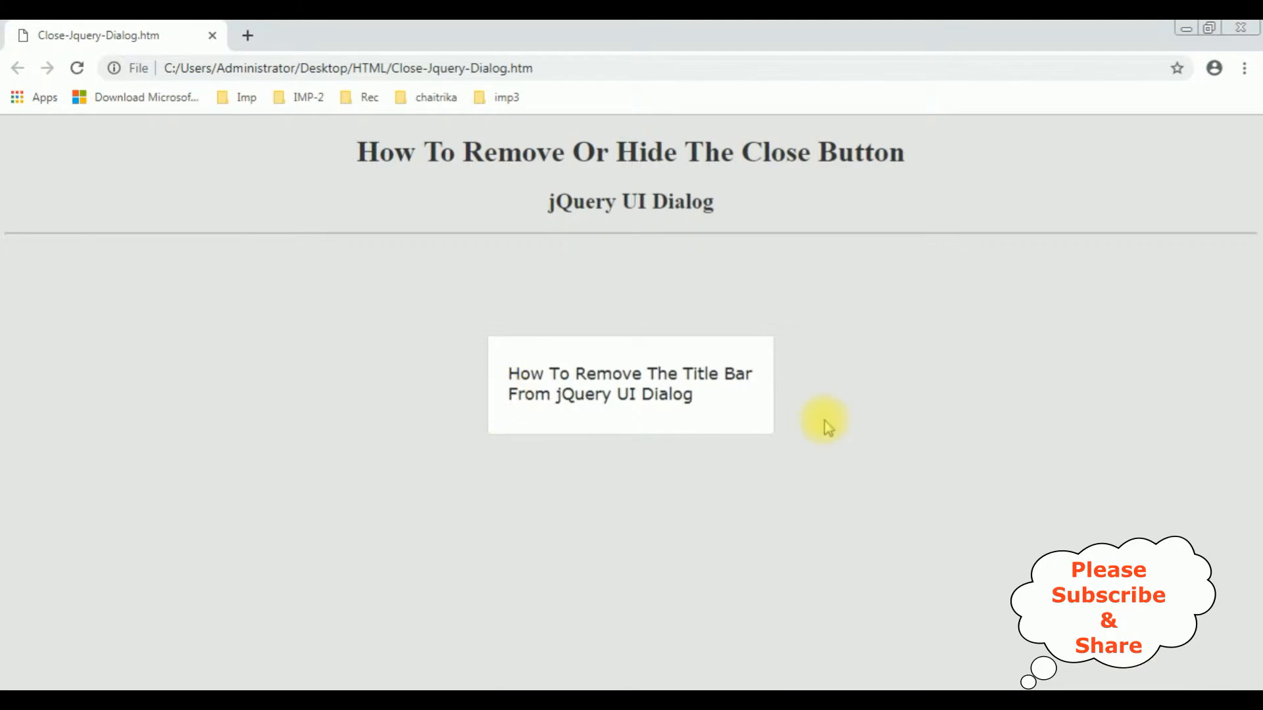
mouse_move(429, 670)
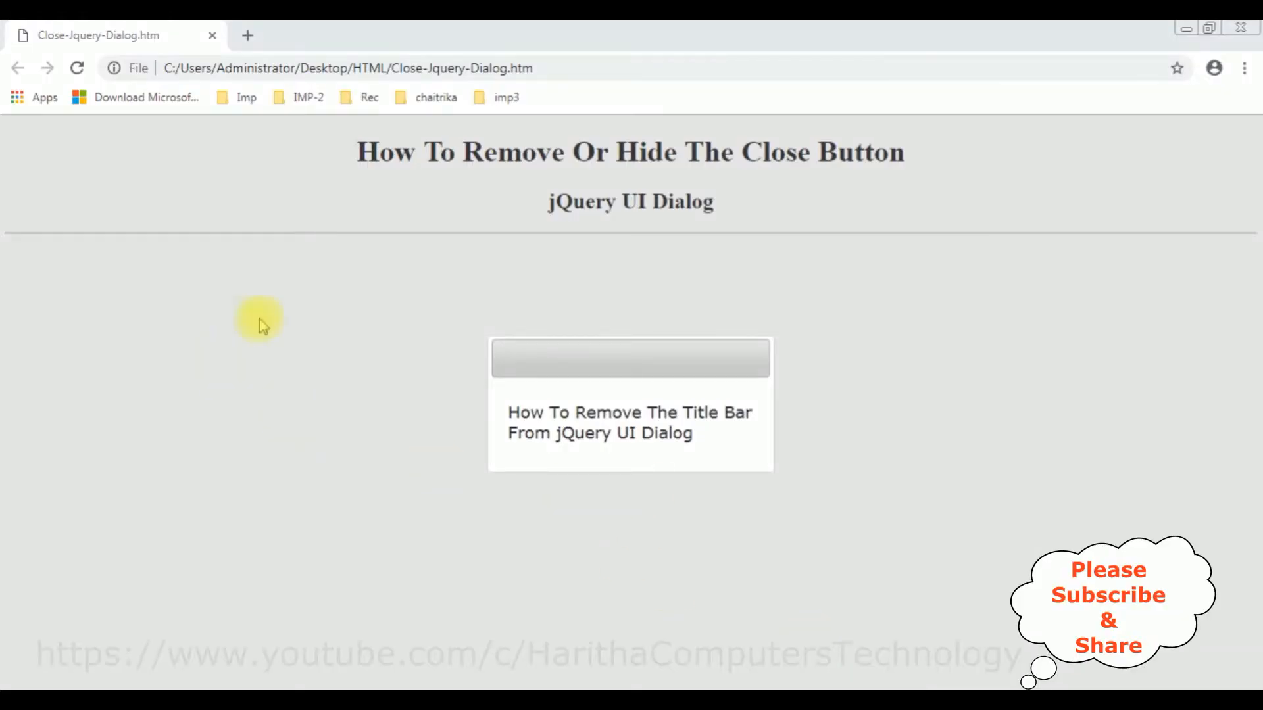
mouse_move(708, 288)
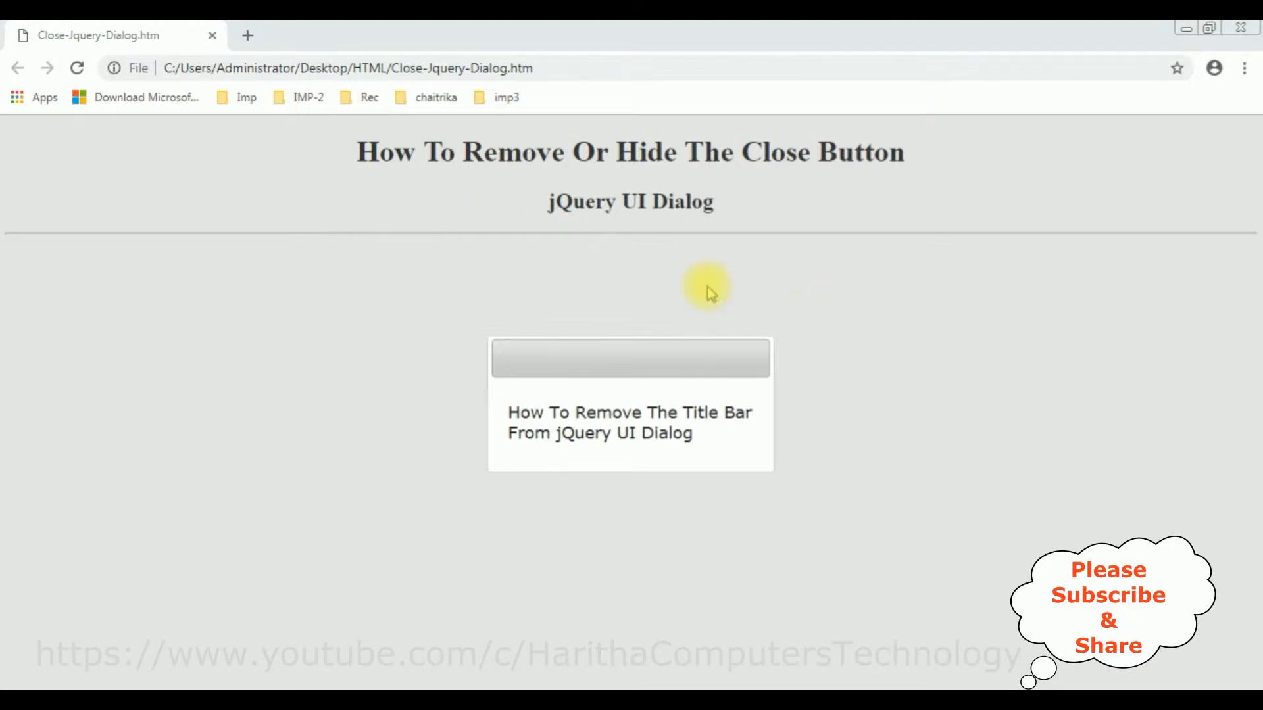
mouse_move(785, 358)
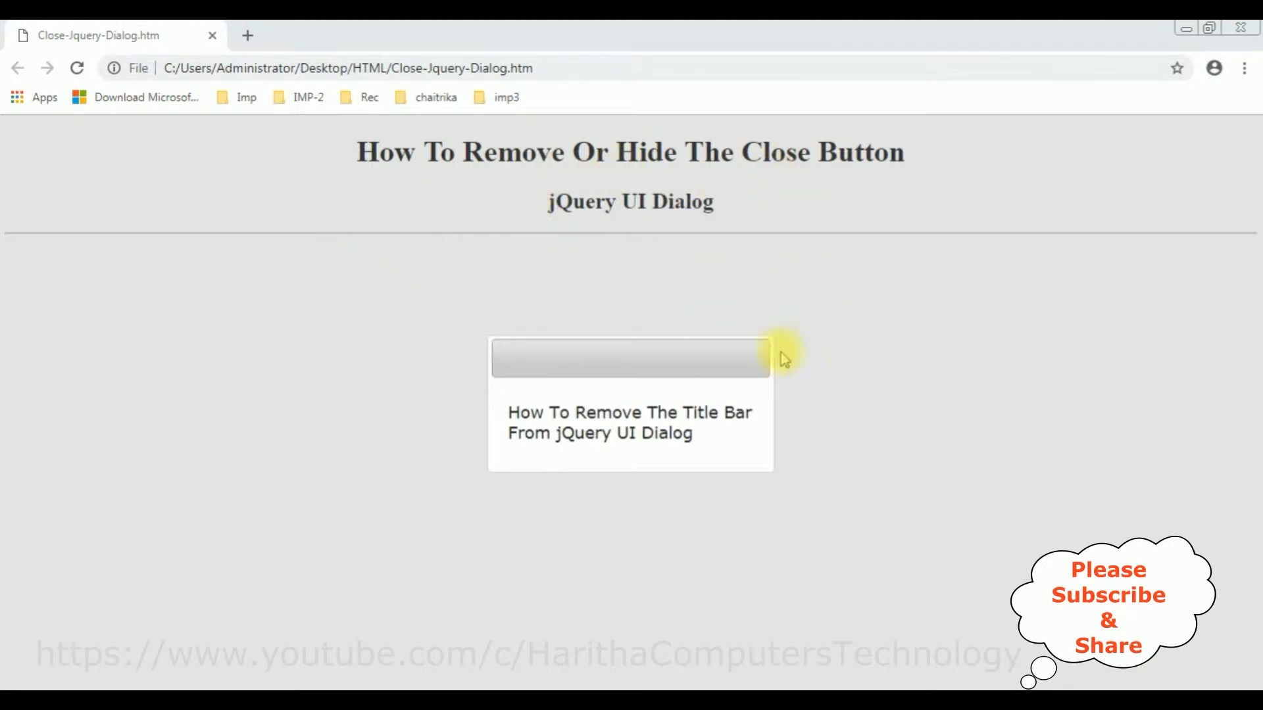
mouse_move(777, 350)
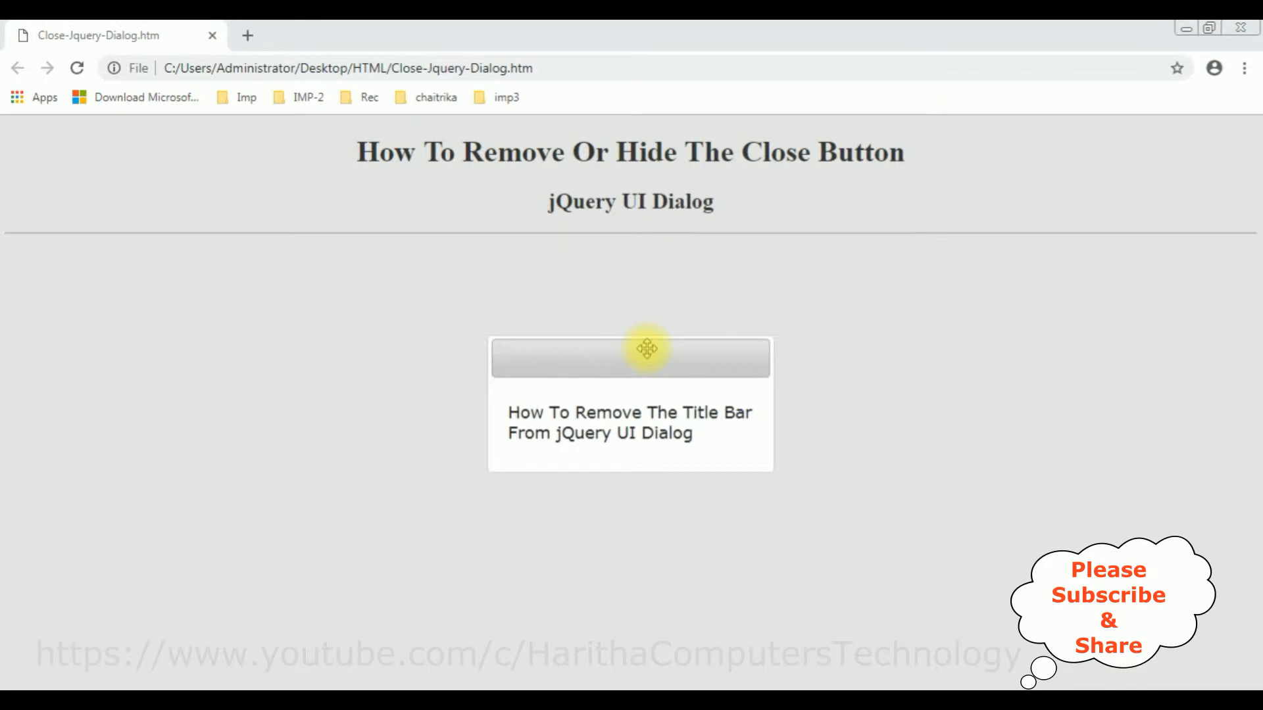
mouse_move(655, 347)
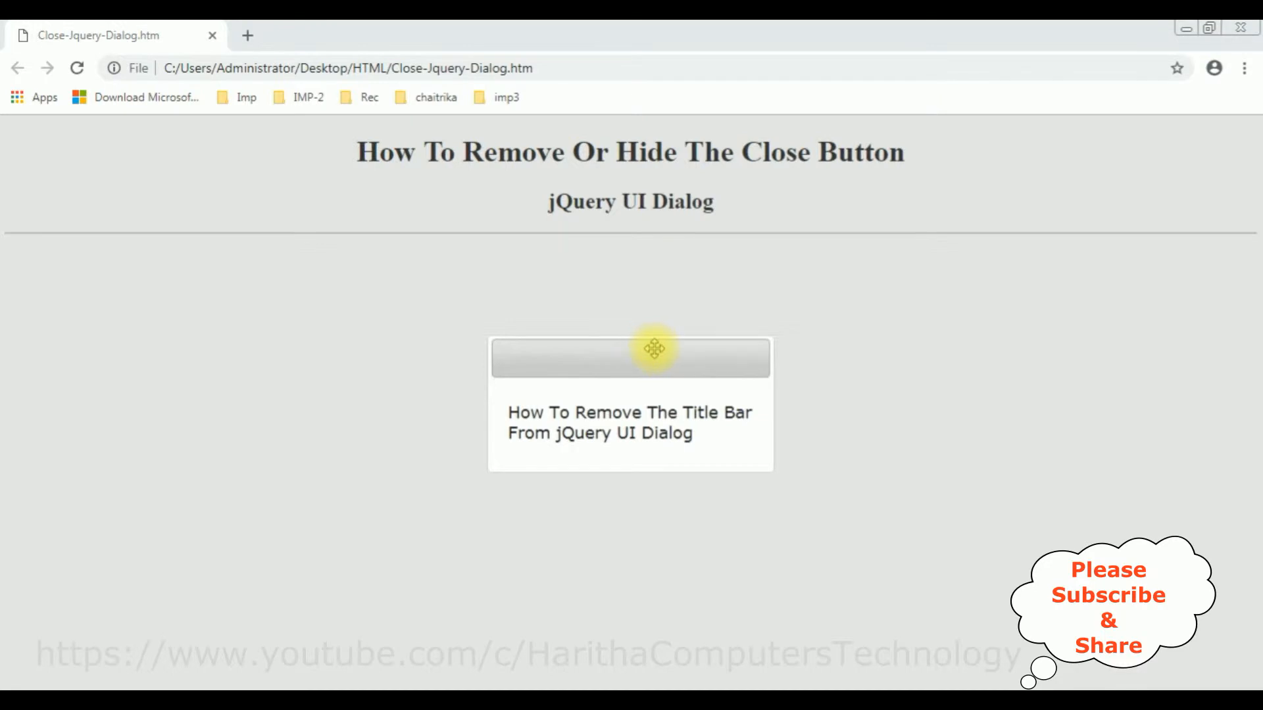
mouse_move(566, 412)
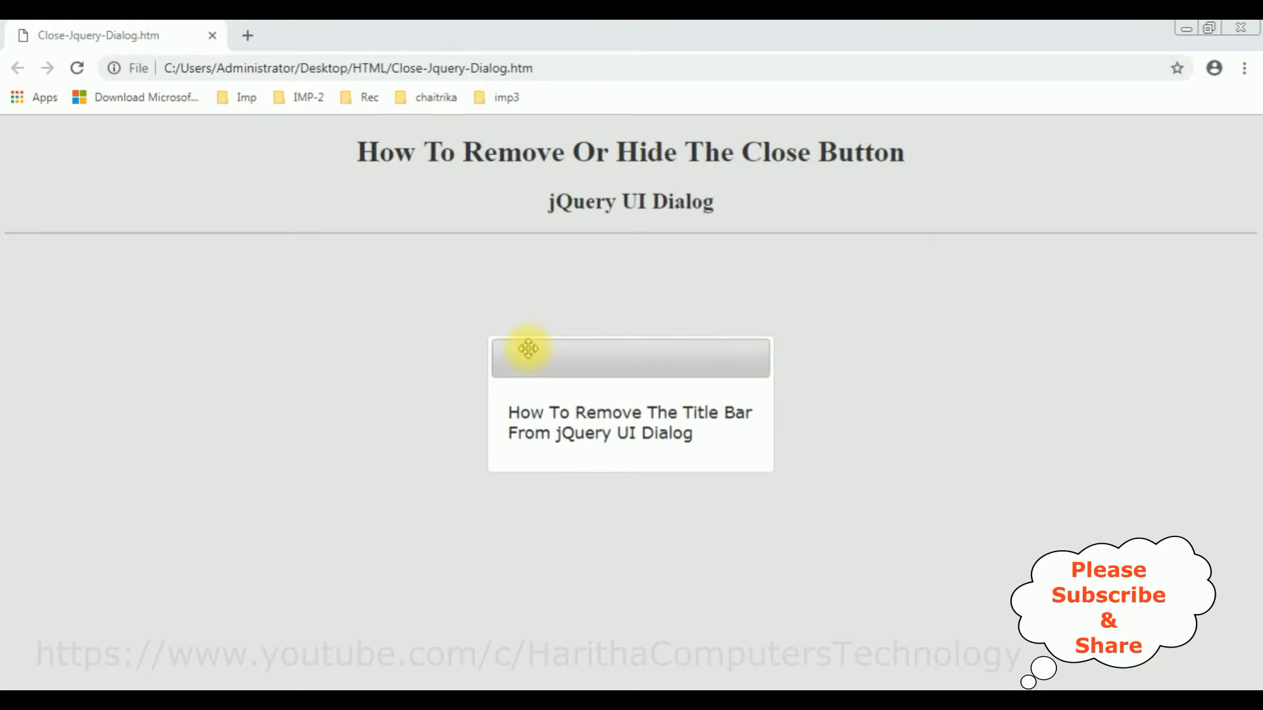
mouse_move(594, 452)
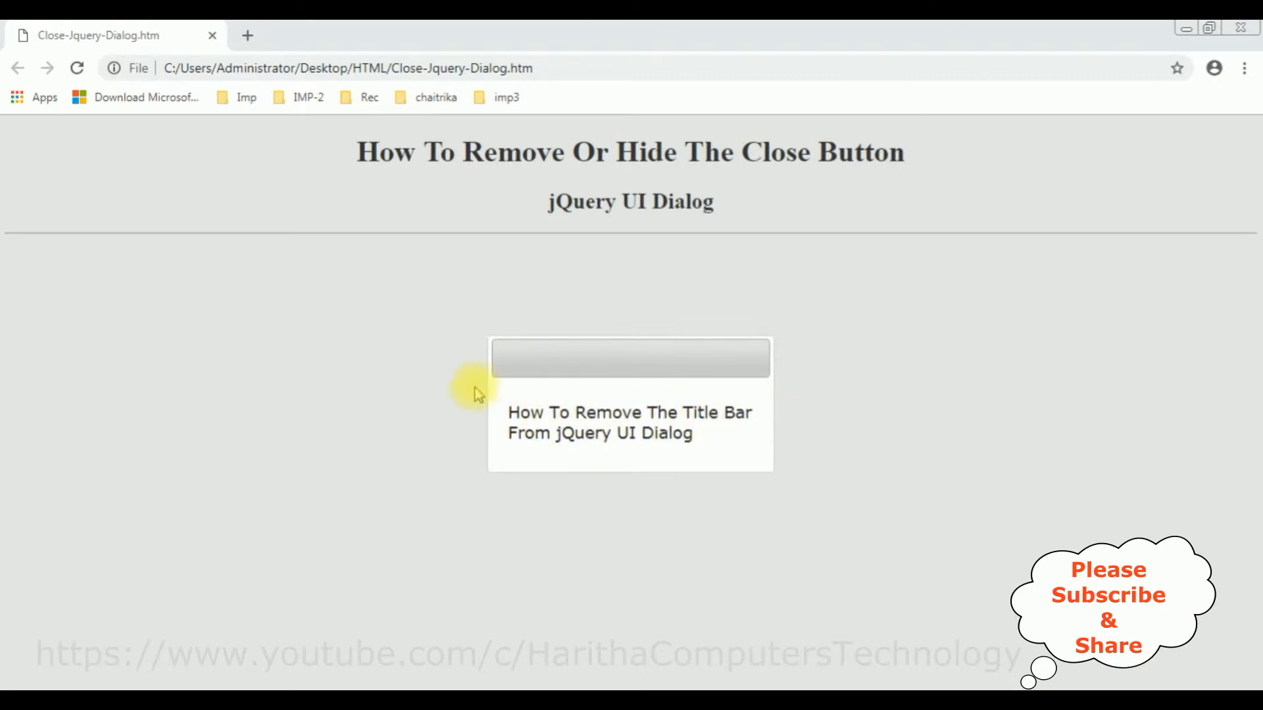
mouse_move(487, 451)
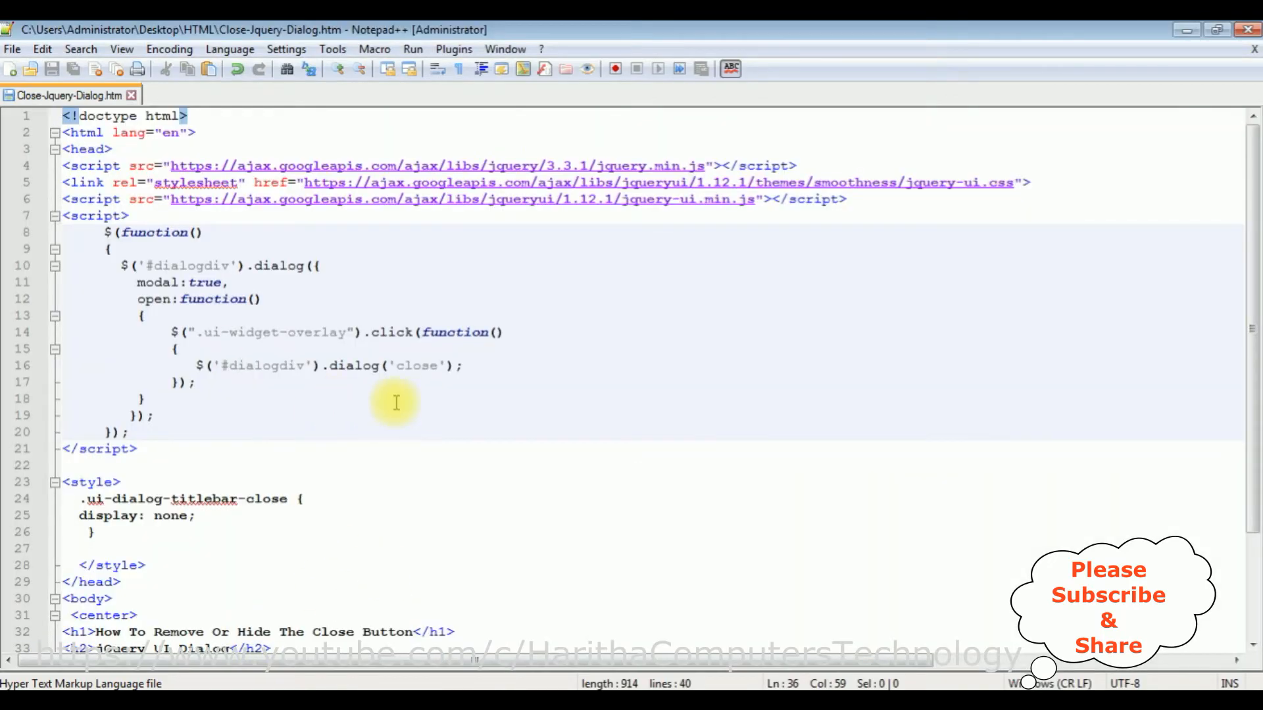
mouse_move(394, 569)
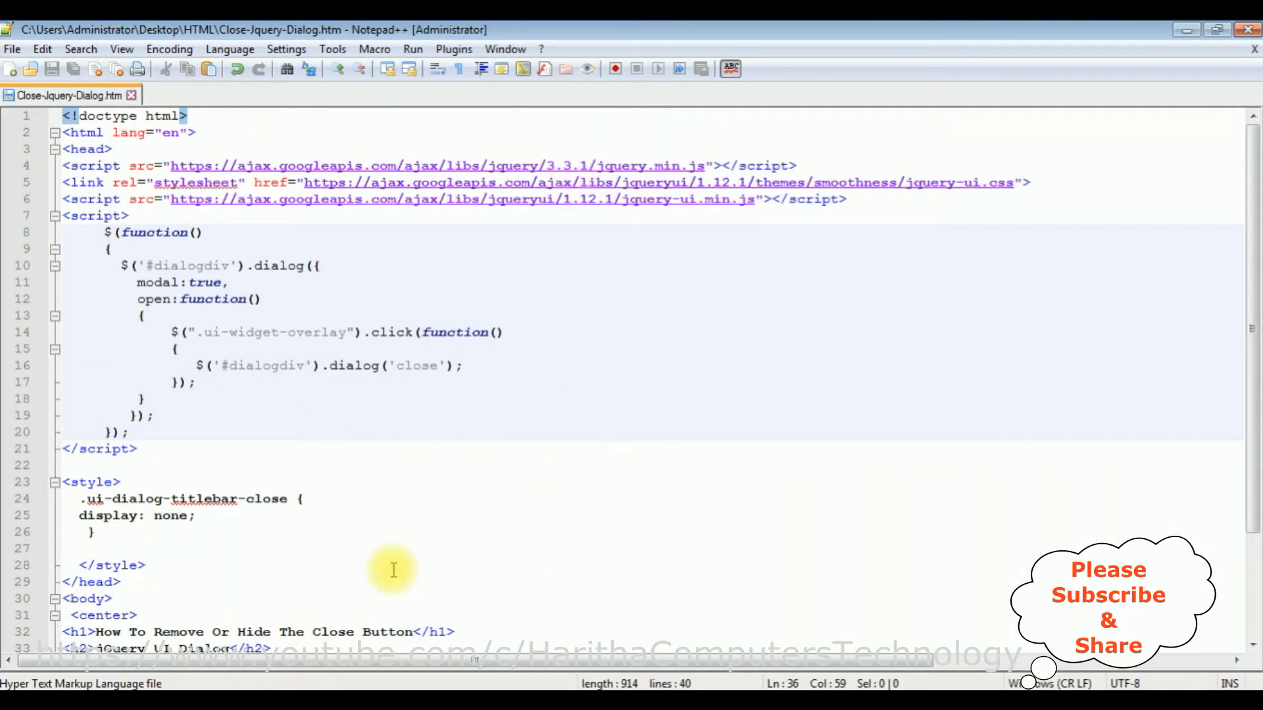
mouse_move(161, 393)
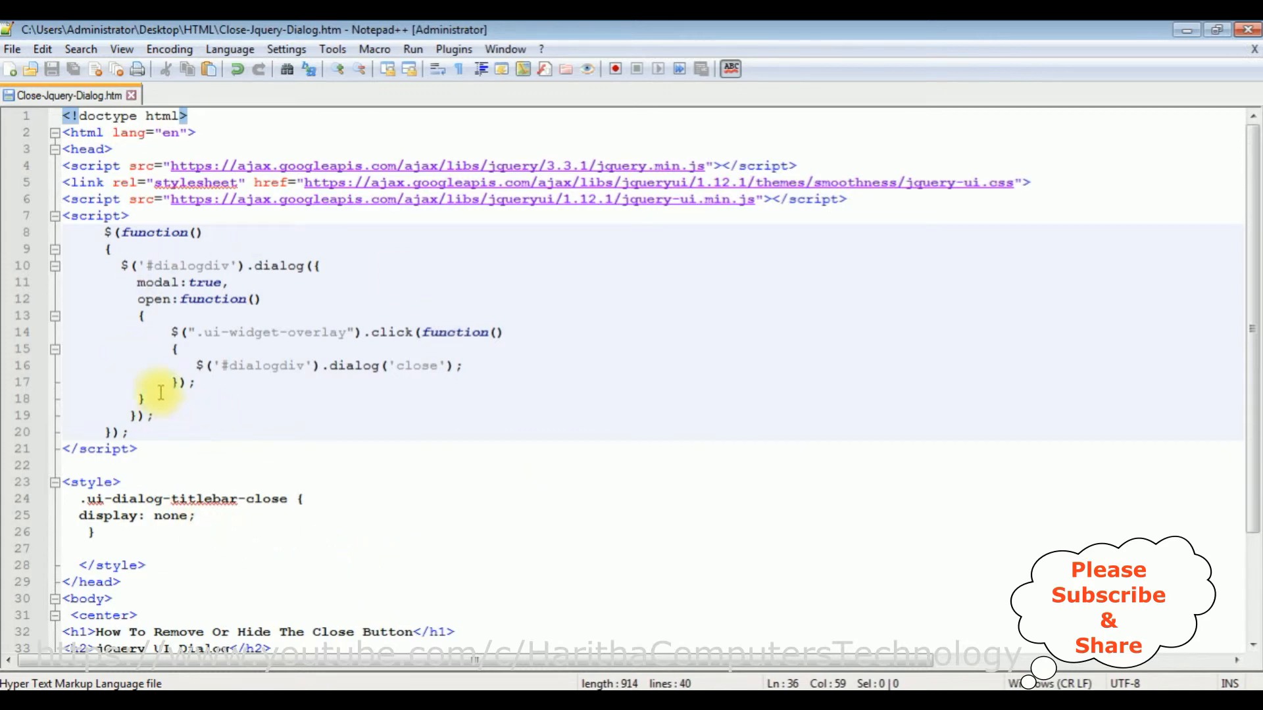
mouse_move(169, 421)
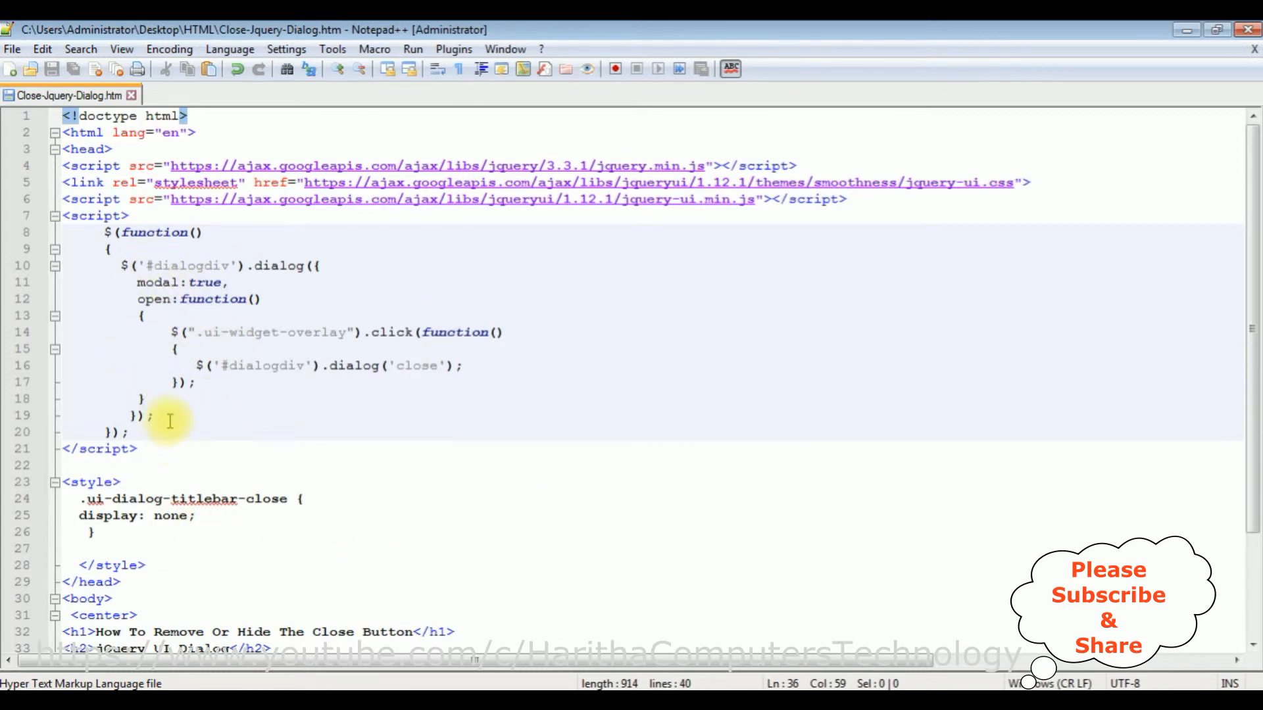
- Start a new blank line after the dialog call inside the script block
key("enter")
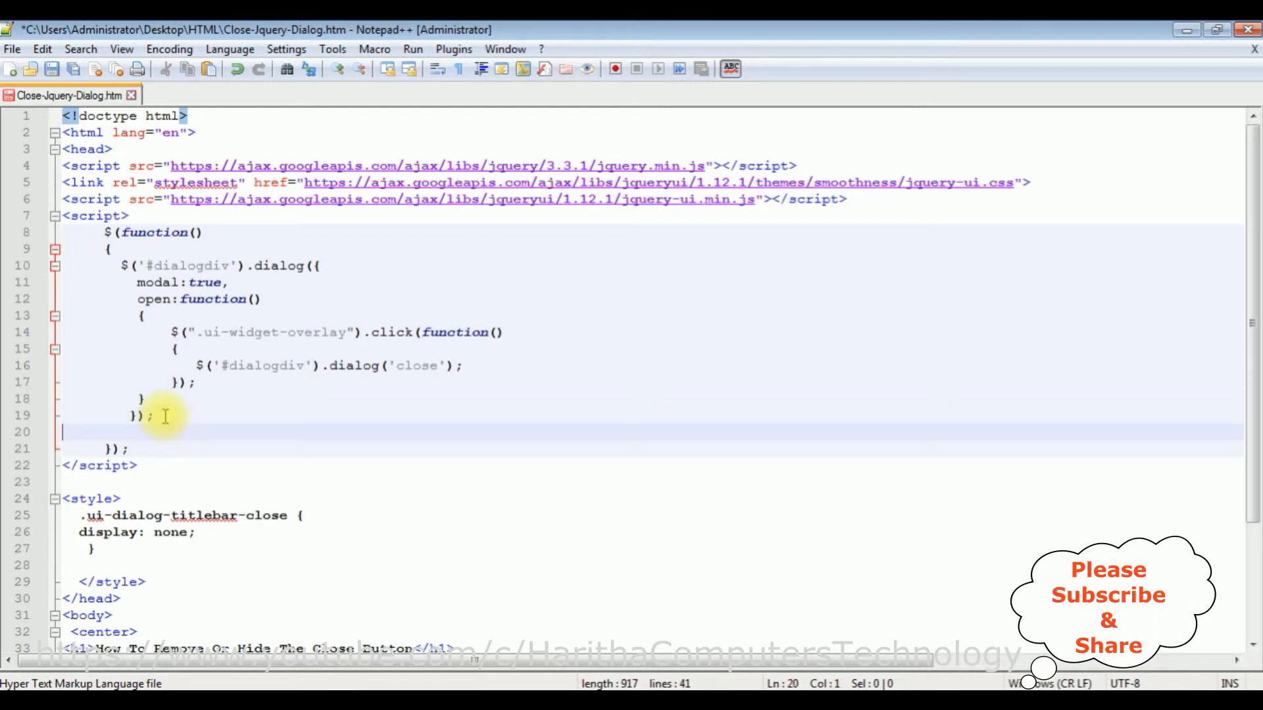
- Write $(".ui-dialog-titlebar").css("display","none"); to hide the dialog's title bar
type("$()")
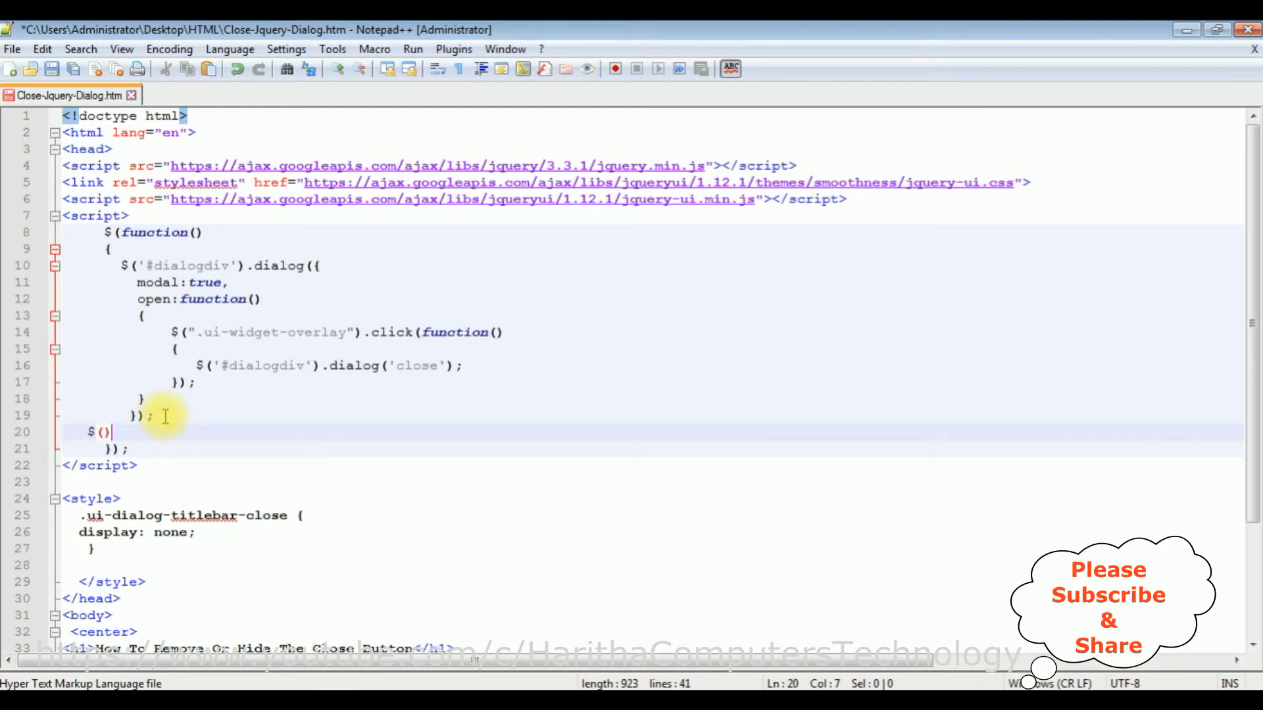
type("\"\"")
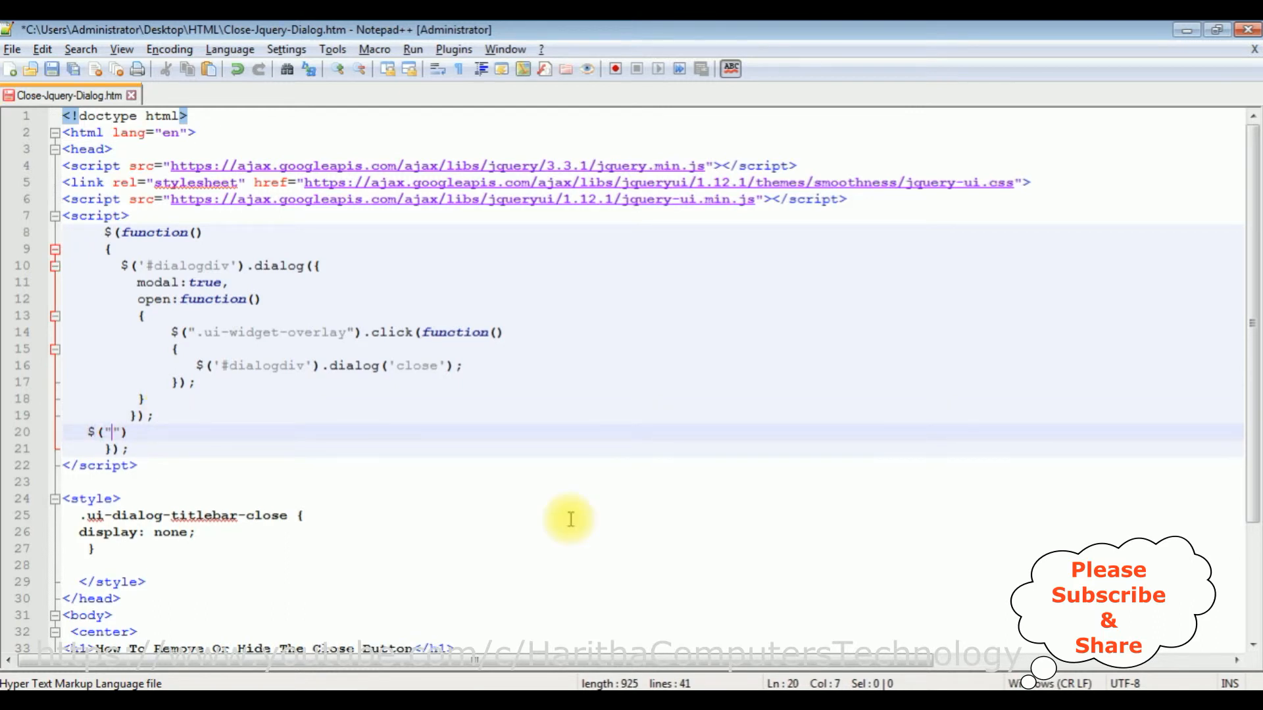
mouse_move(360, 470)
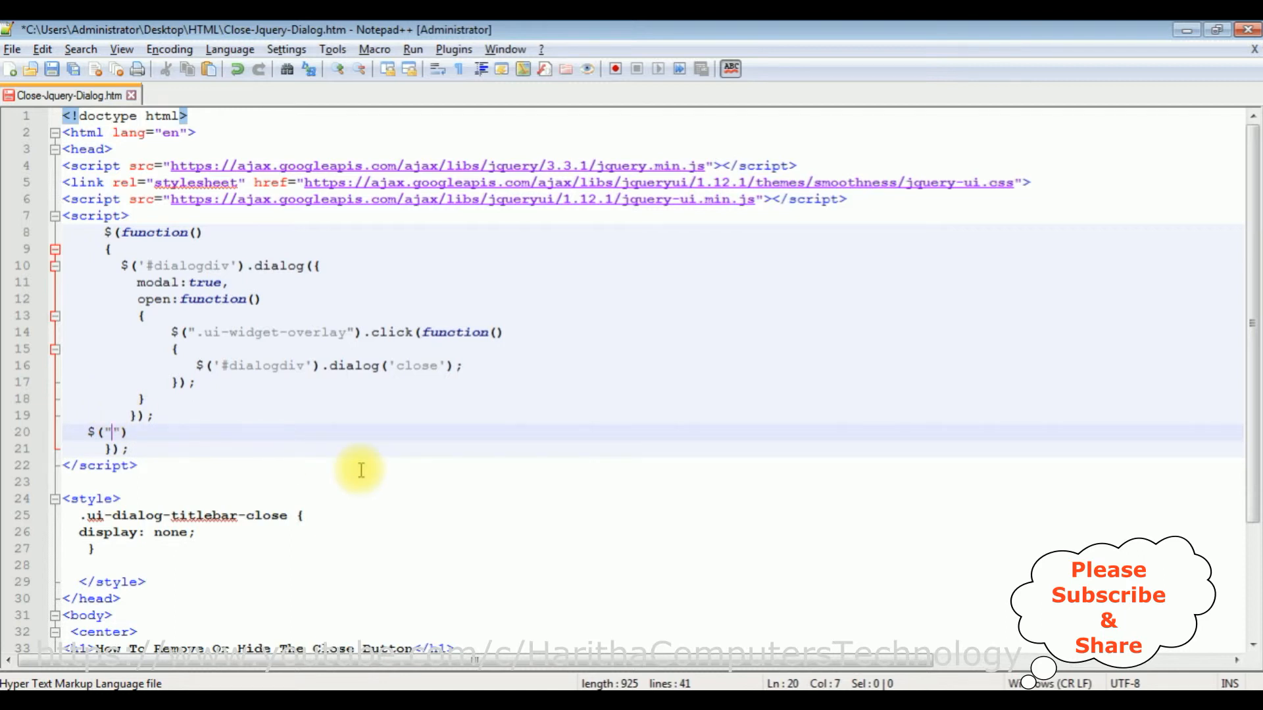
type(".ui")
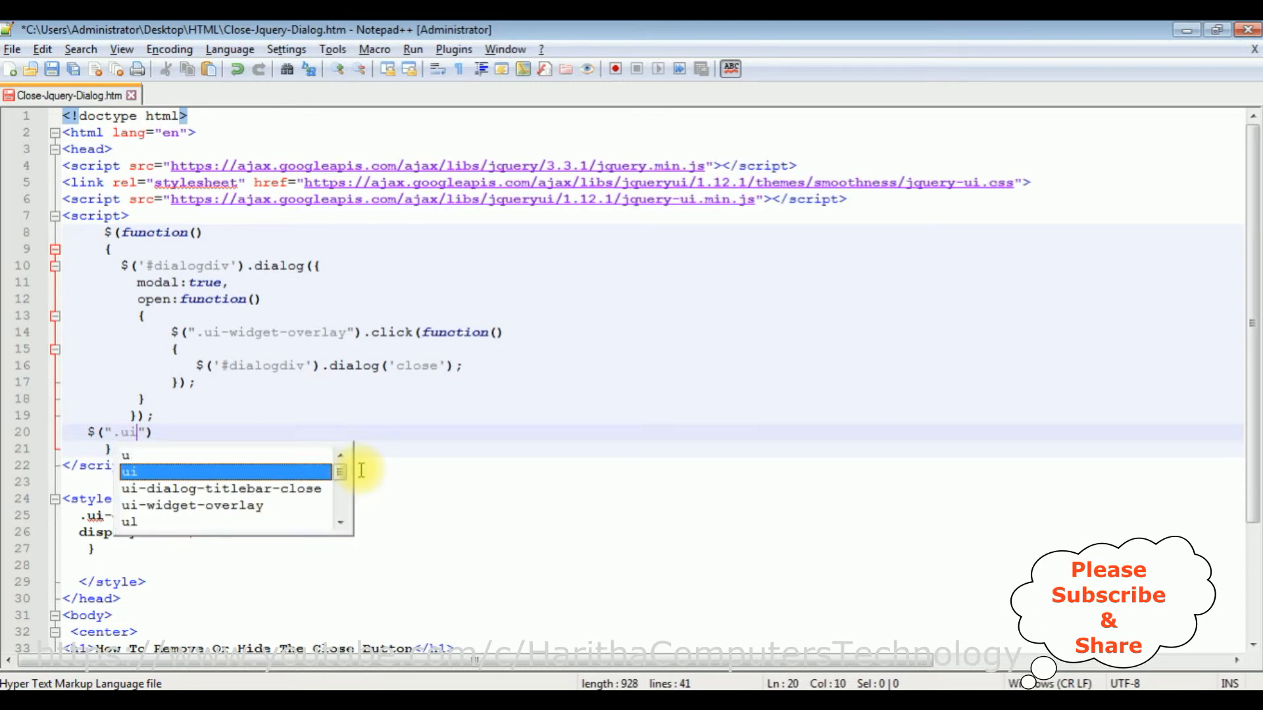
type("-dialog")
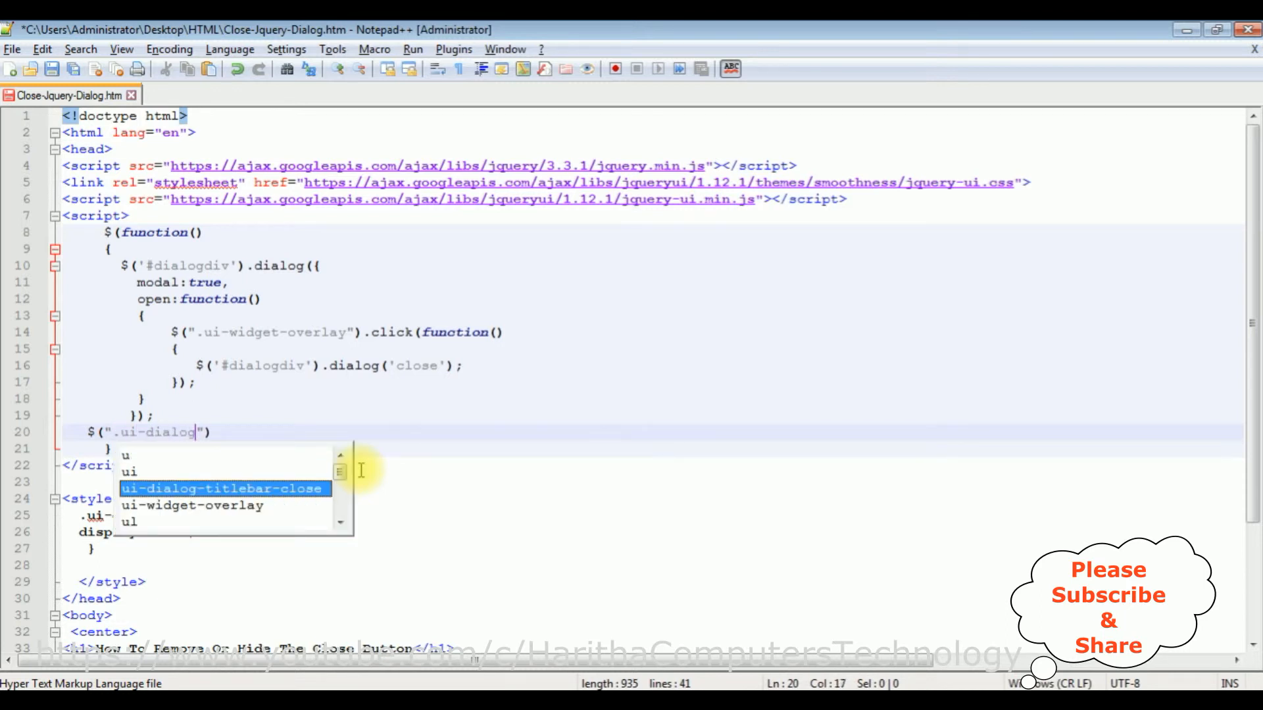
type("-titlebar")
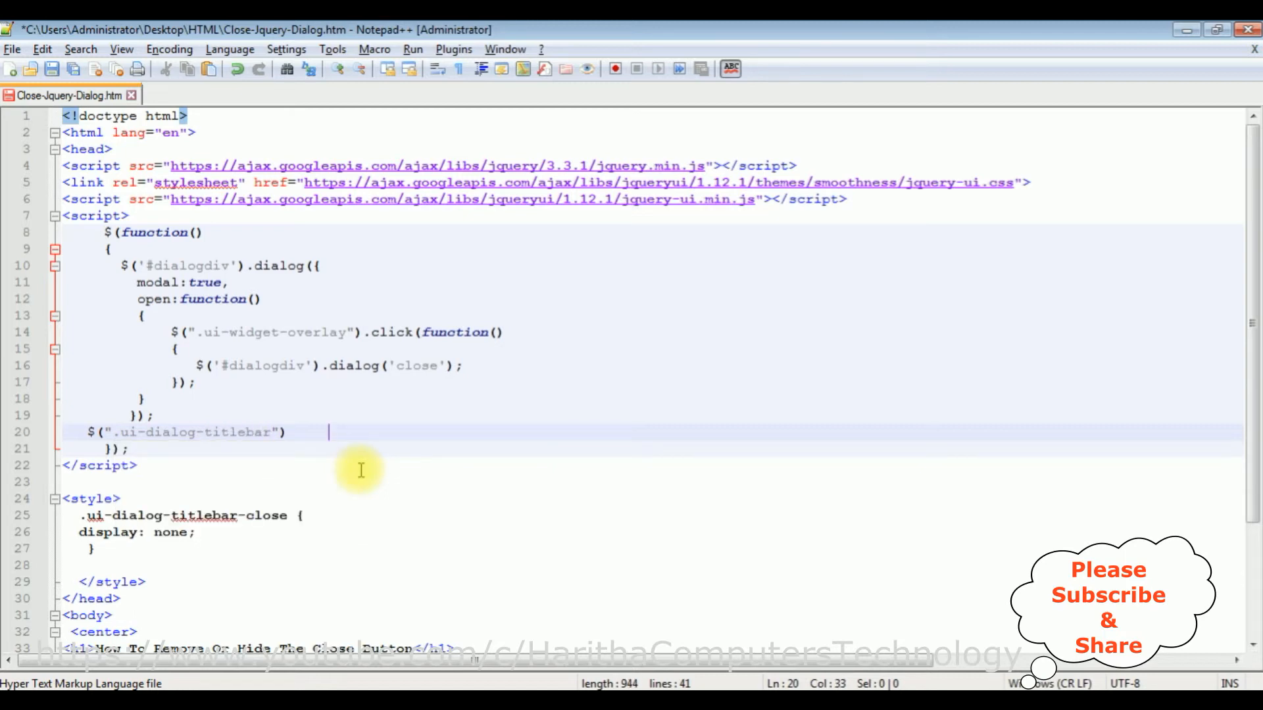
type(".css(\"")
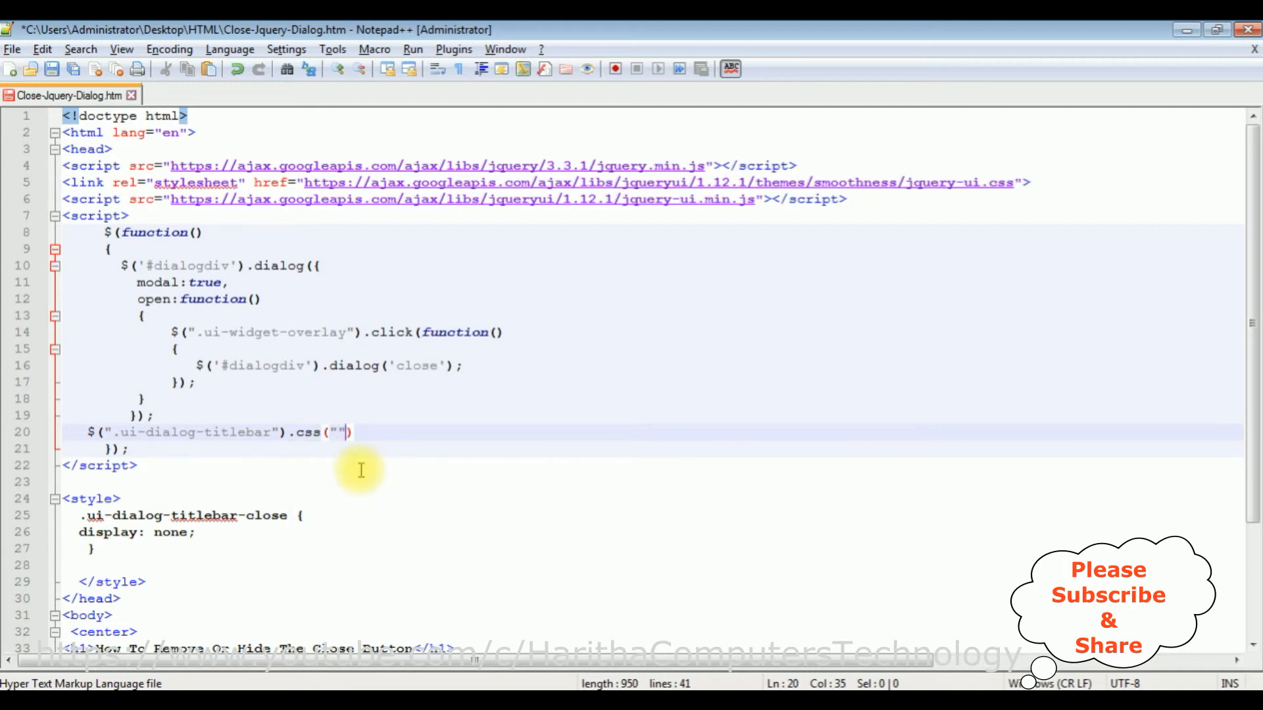
type("display")
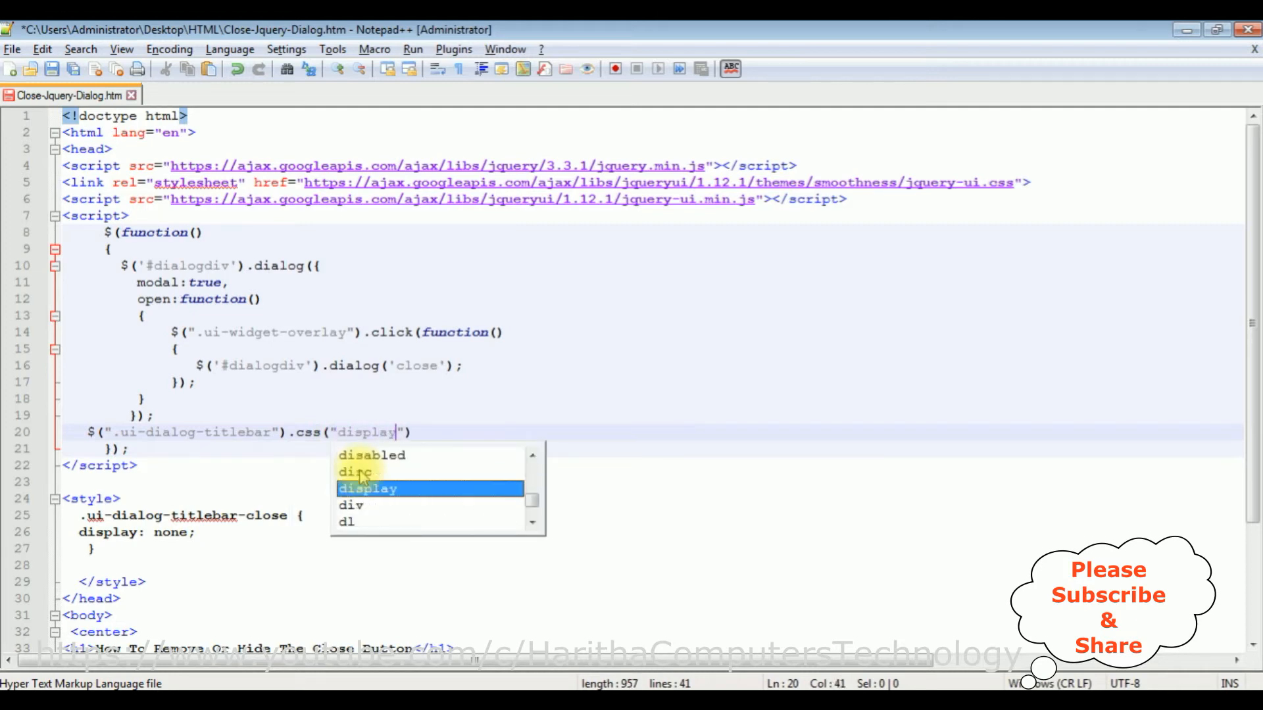
type("\"")
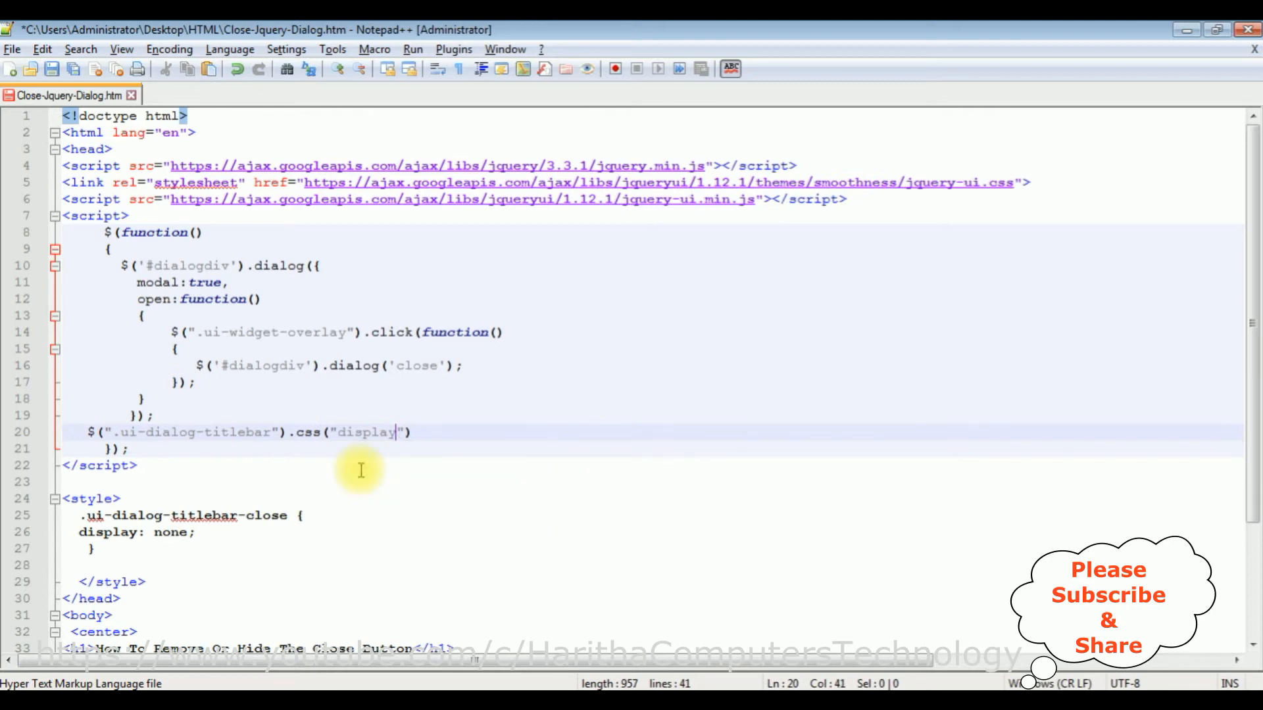
type(",\"\"")
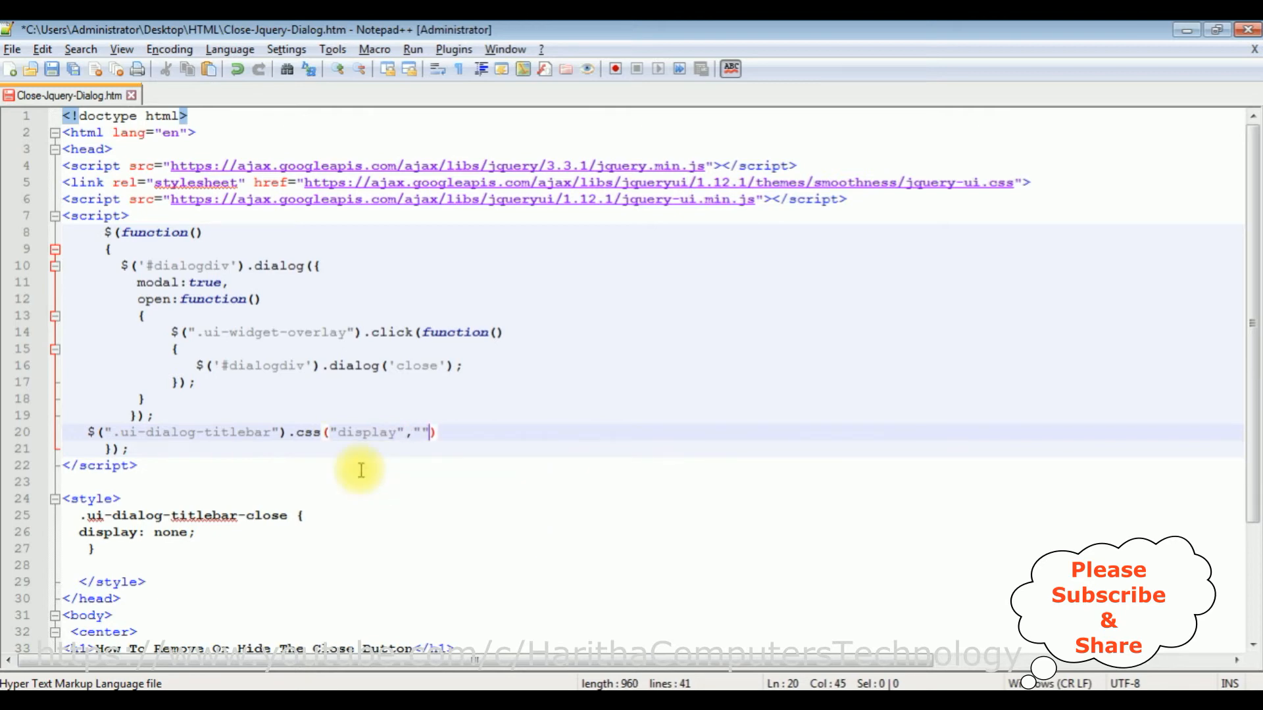
type("none")
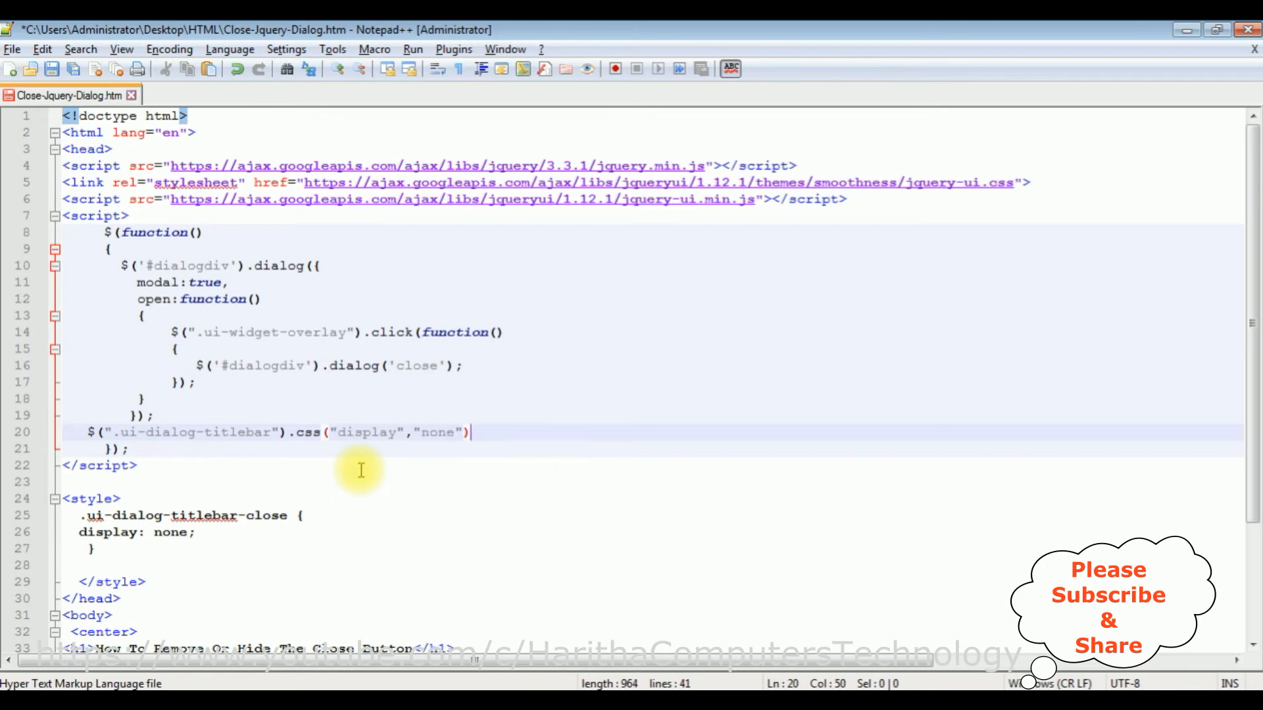
type(";")
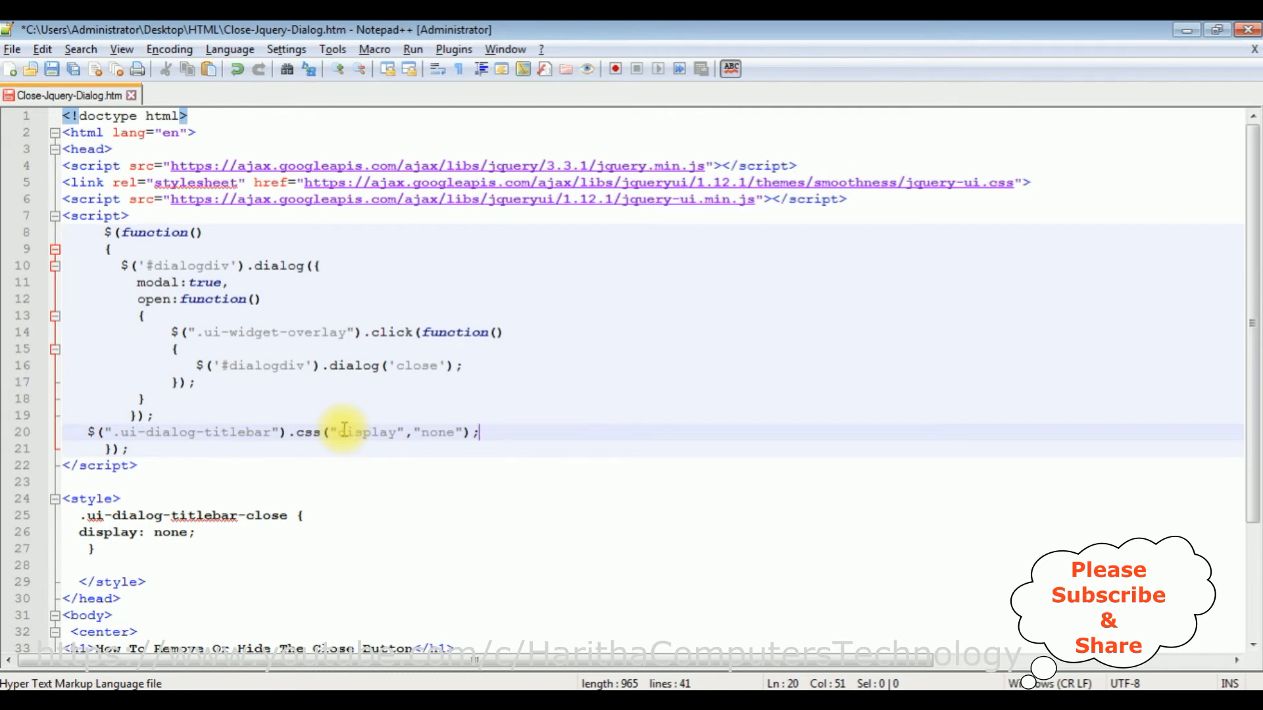
mouse_move(227, 382)
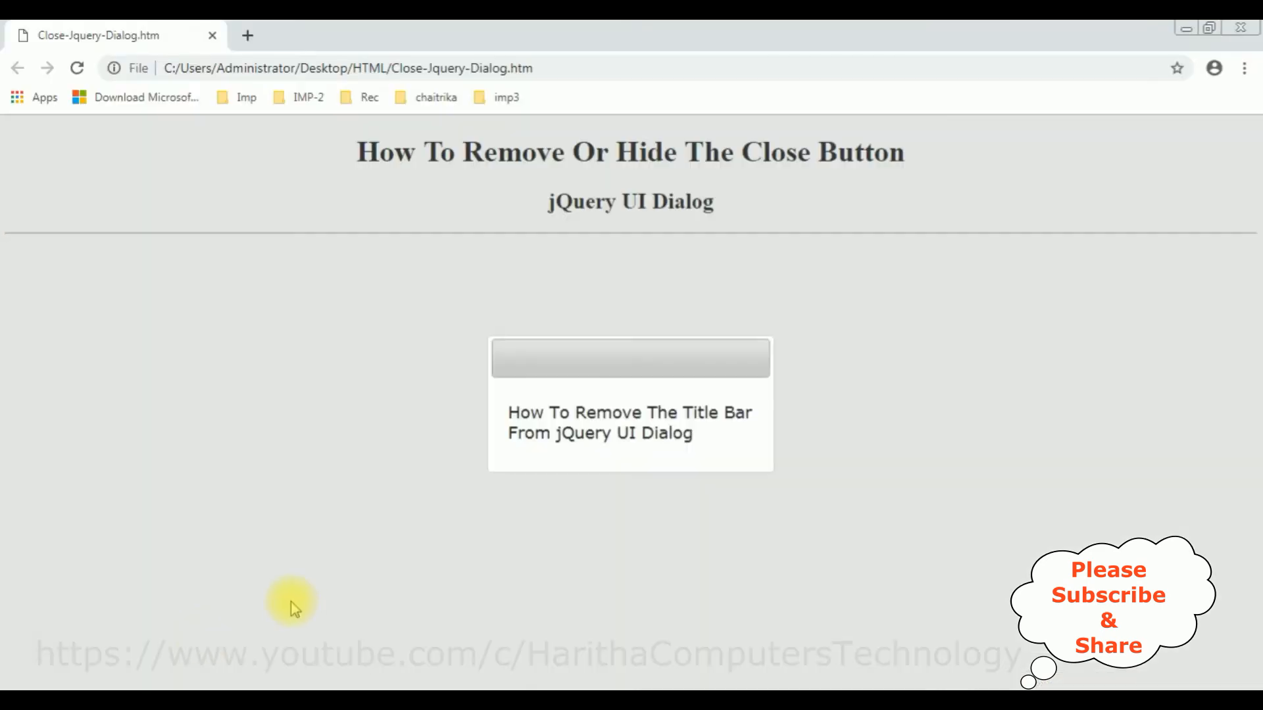
- Reload Close-Jquery-Dialog.htm so the dialog shows without its title bar
left_click(77, 67)
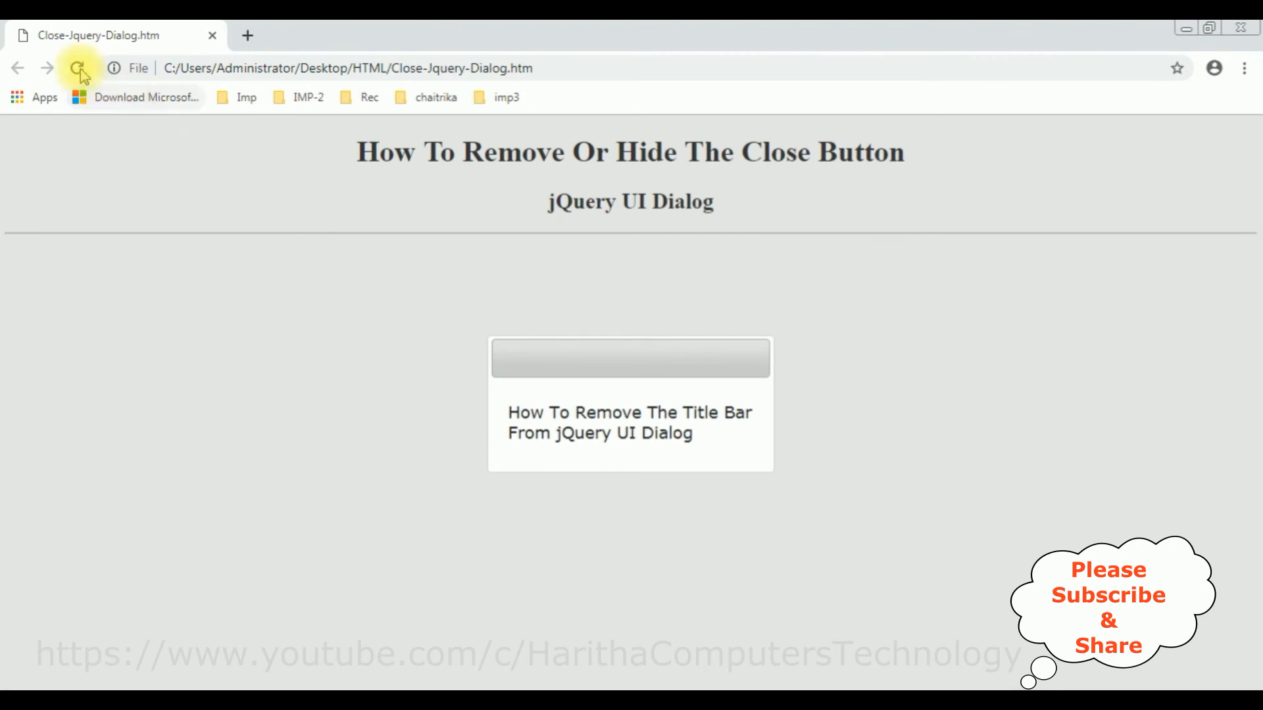
left_click(78, 67)
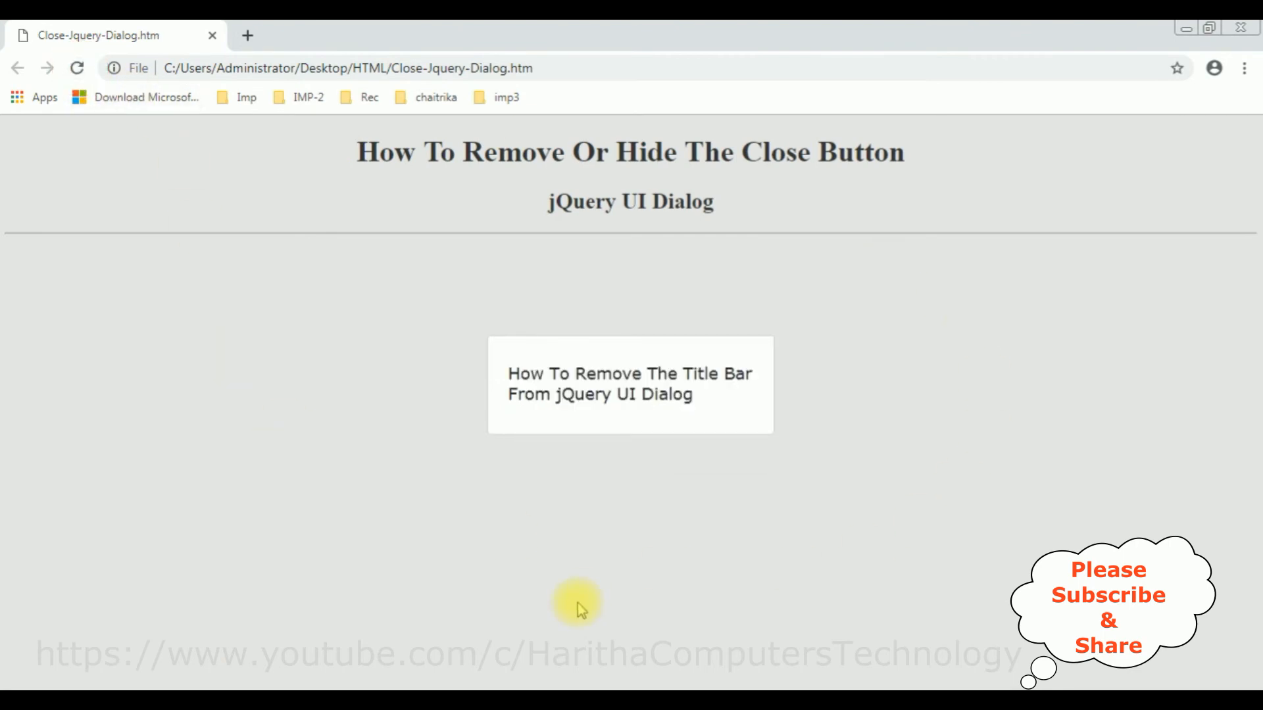
mouse_move(538, 436)
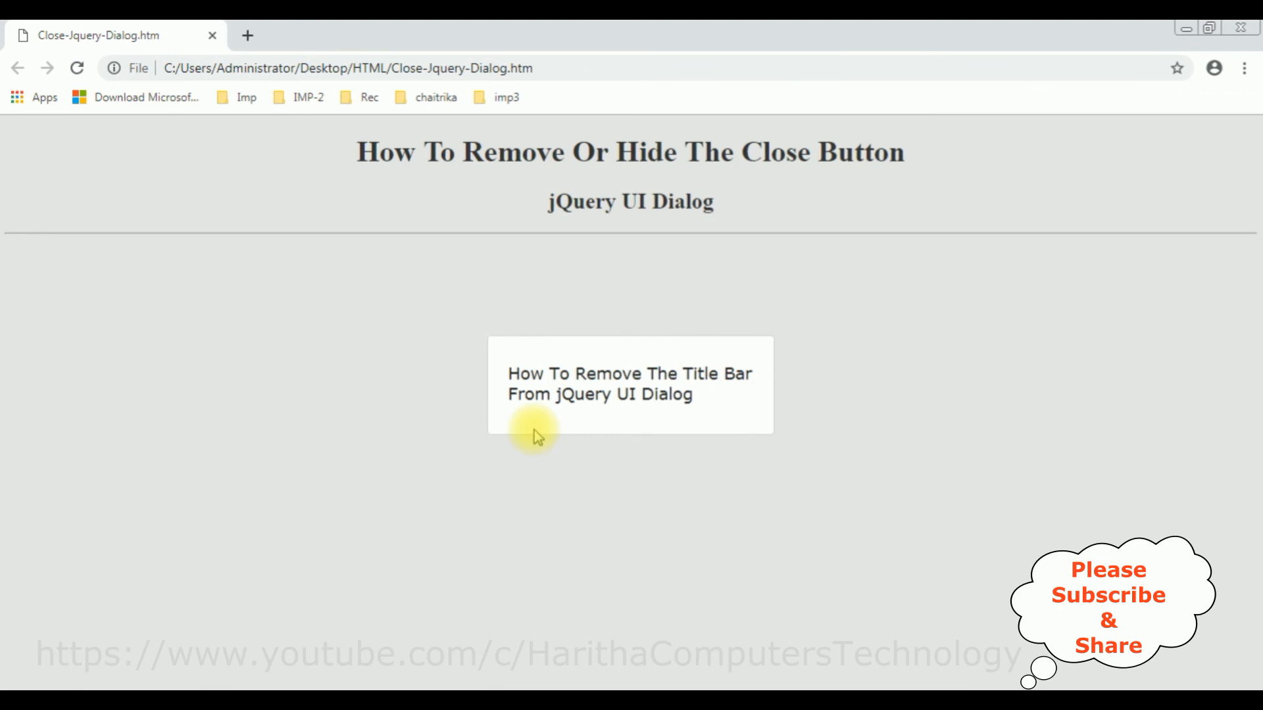
mouse_move(846, 383)
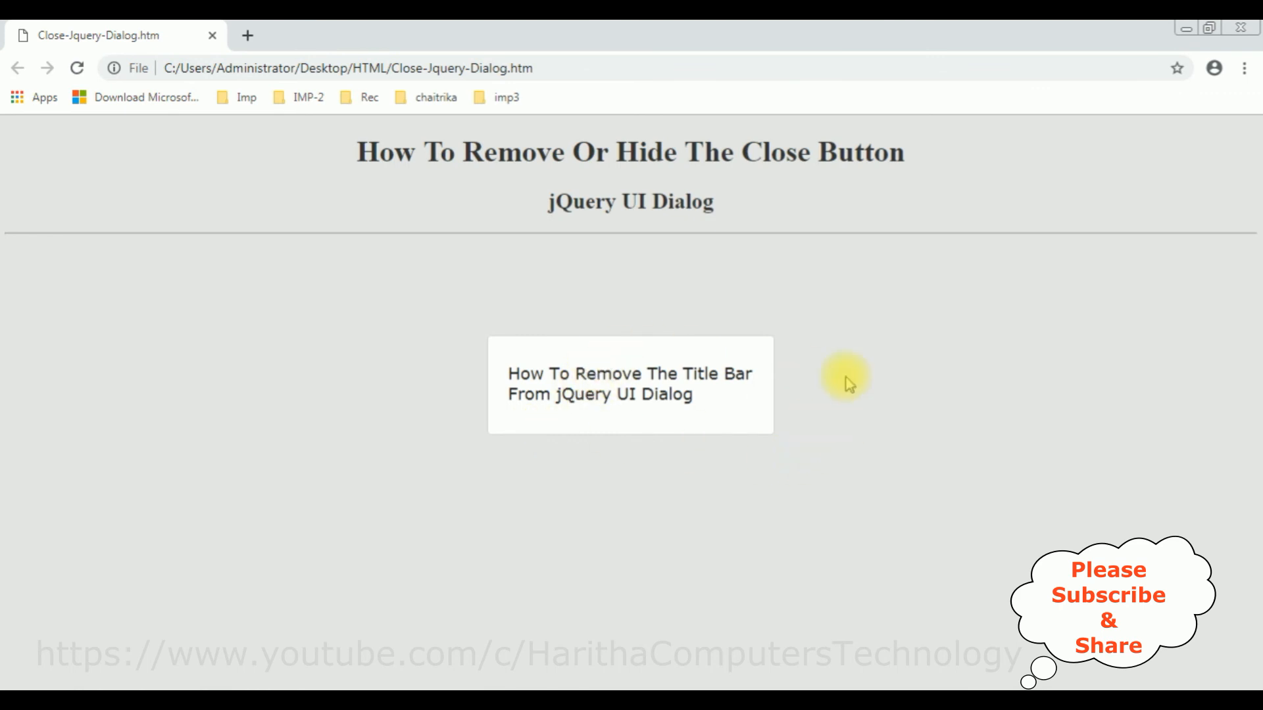
mouse_move(826, 426)
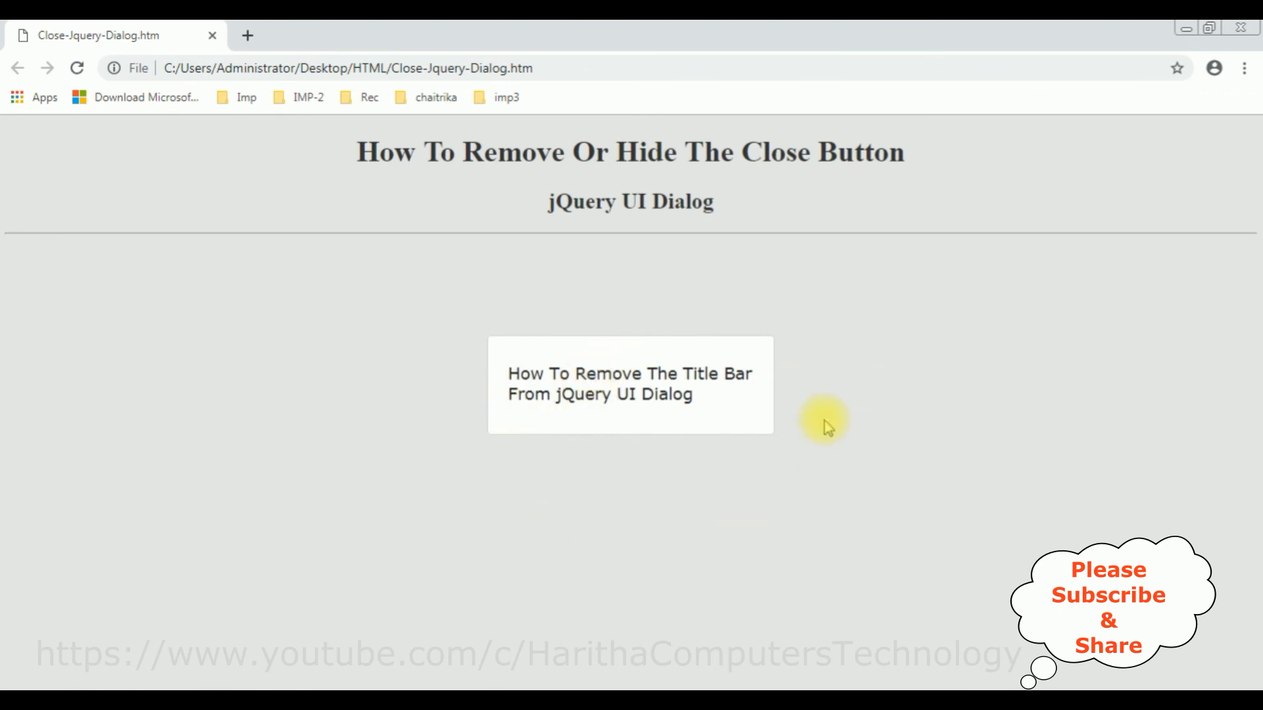